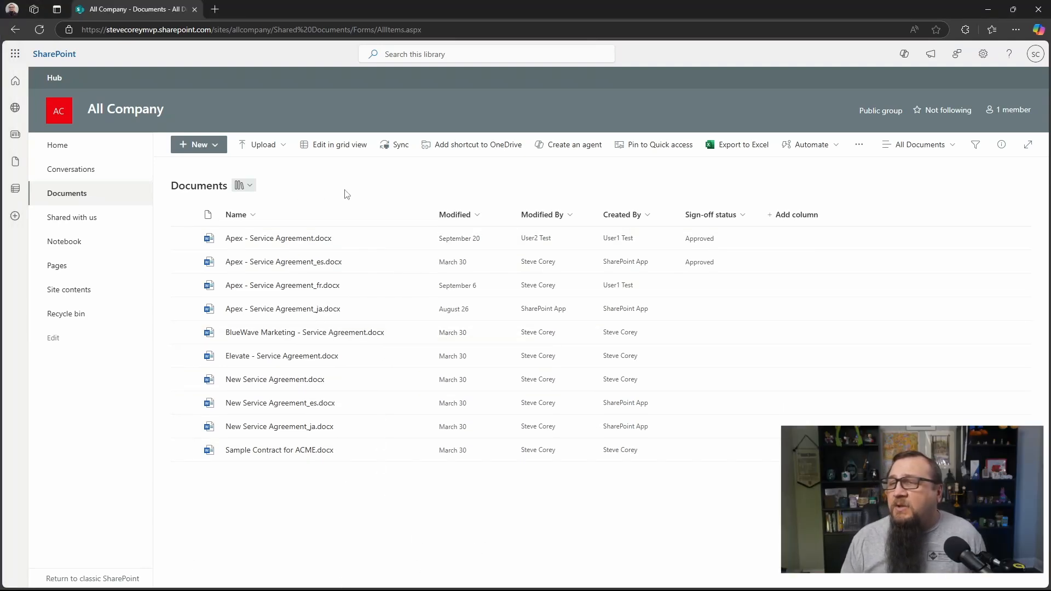
pyautogui.moveTo(537, 194)
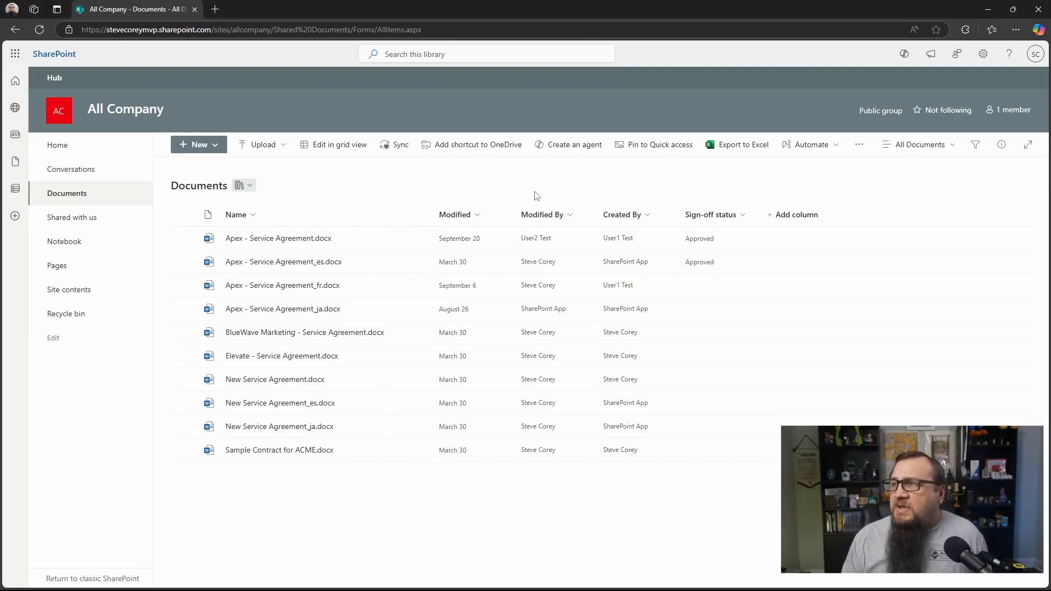
pyautogui.moveTo(482, 192)
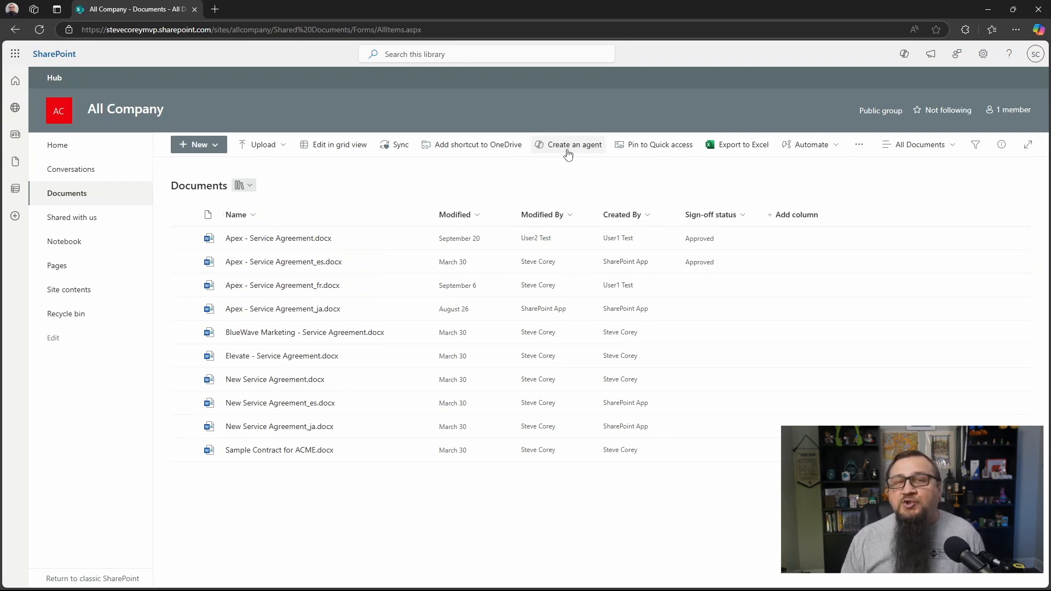
# Start creating a new agent from the Documents library command bar.
pyautogui.click(573, 144)
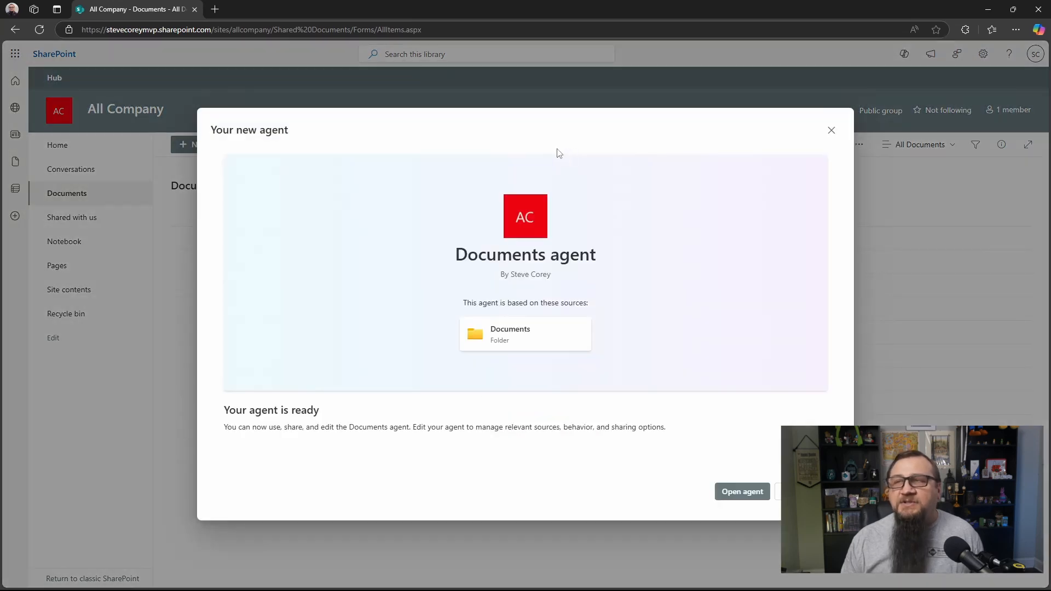
pyautogui.moveTo(550, 151)
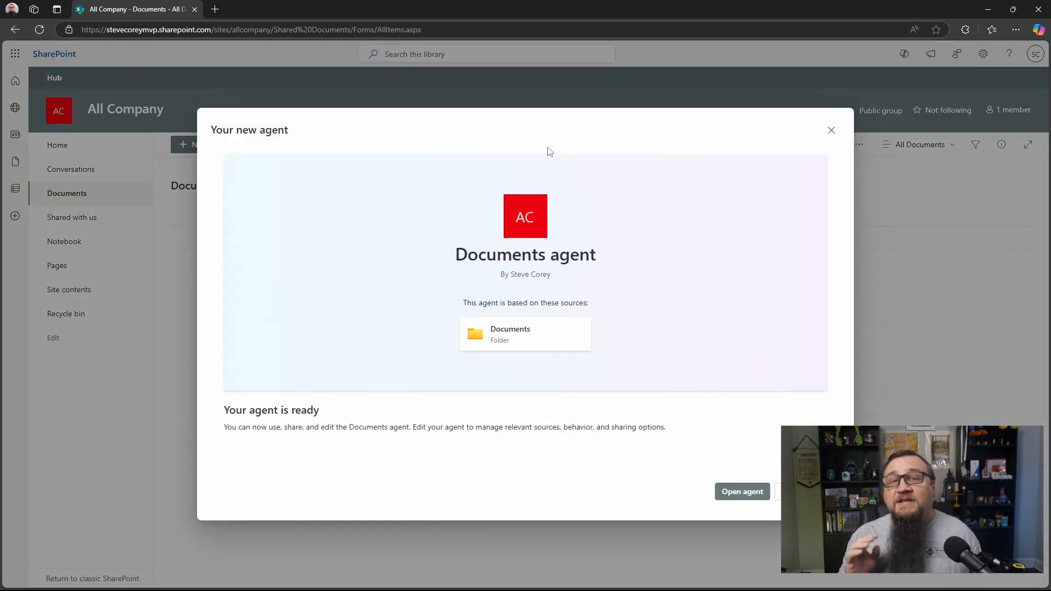
# Edit the agent and set its Name field to 'Service Agreement Copilot'.
pyautogui.click(784, 492)
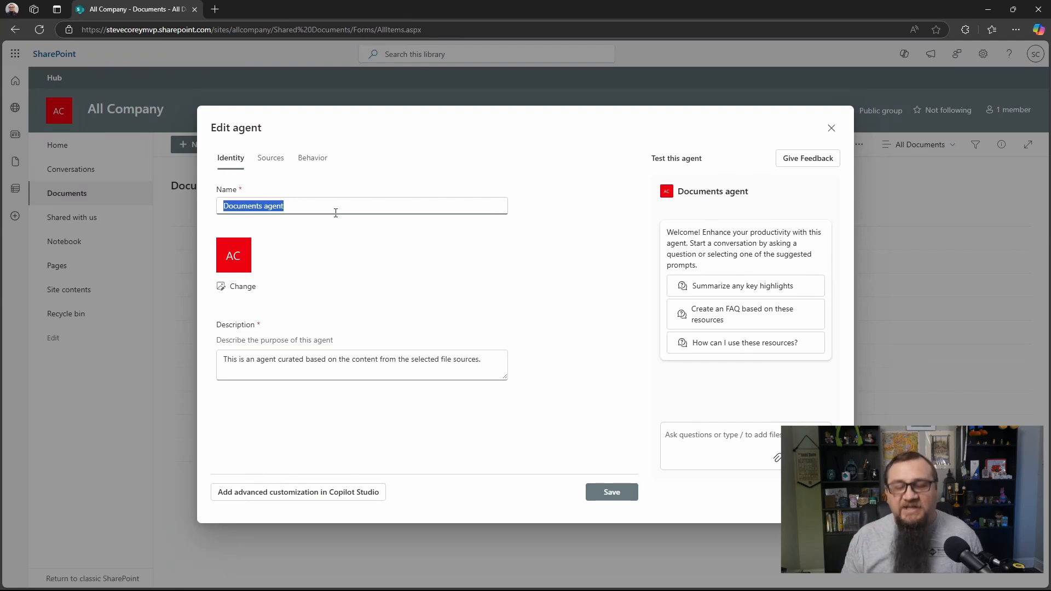
pyautogui.write('S')
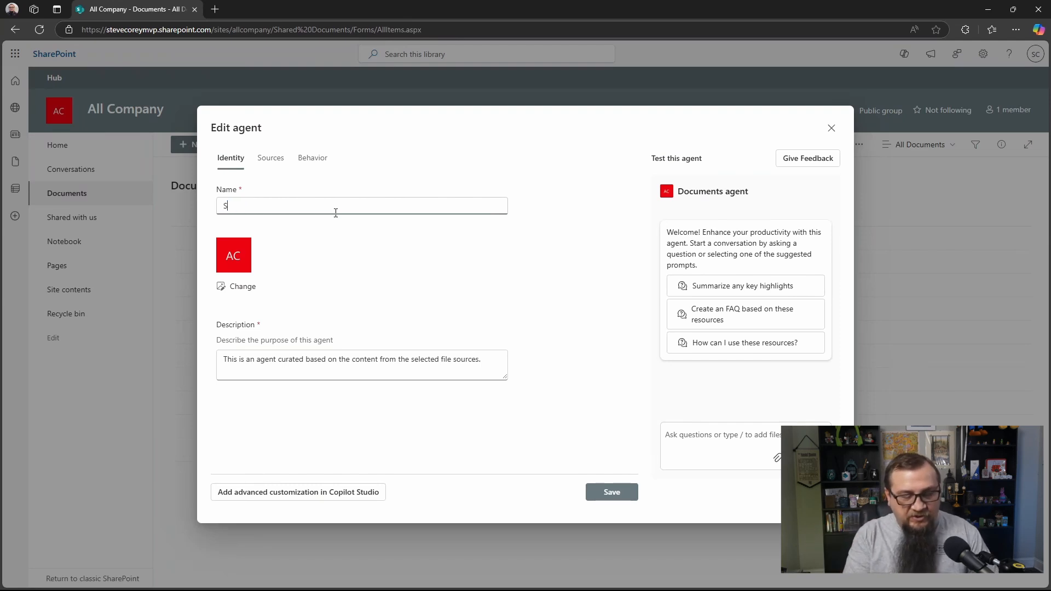
pyautogui.write('ervice Ag')
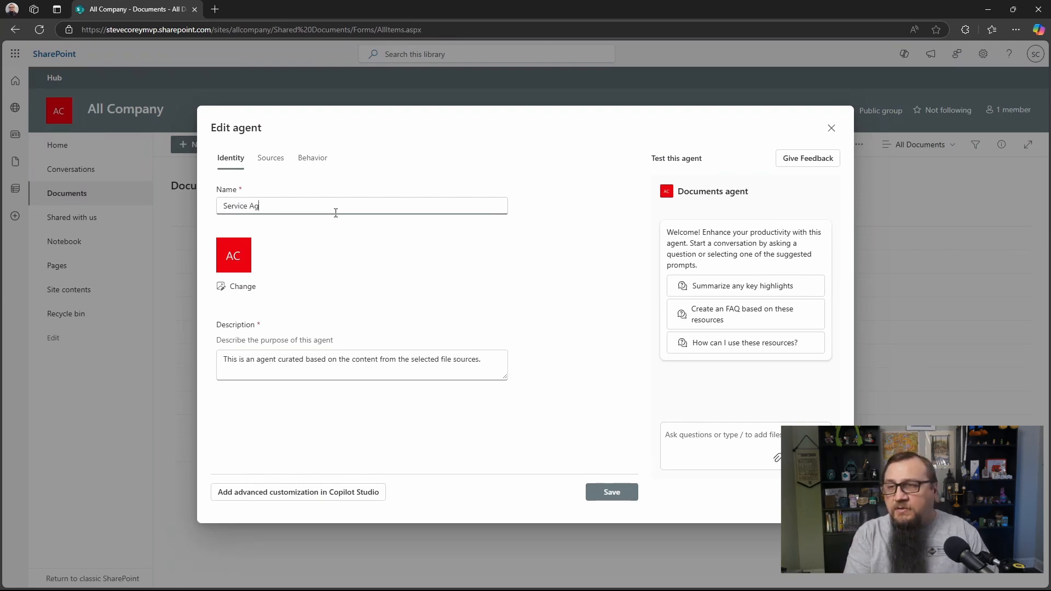
pyautogui.write('reement Copilot')
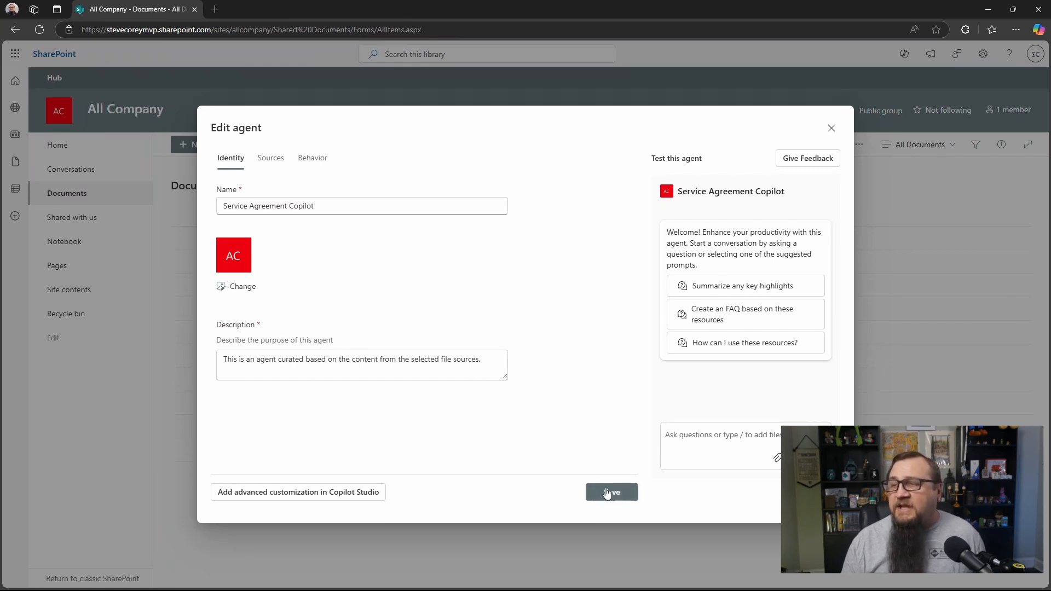
# Save the renamed agent and open Service Agreement Copilot.agent in the chat pane.
pyautogui.click(611, 492)
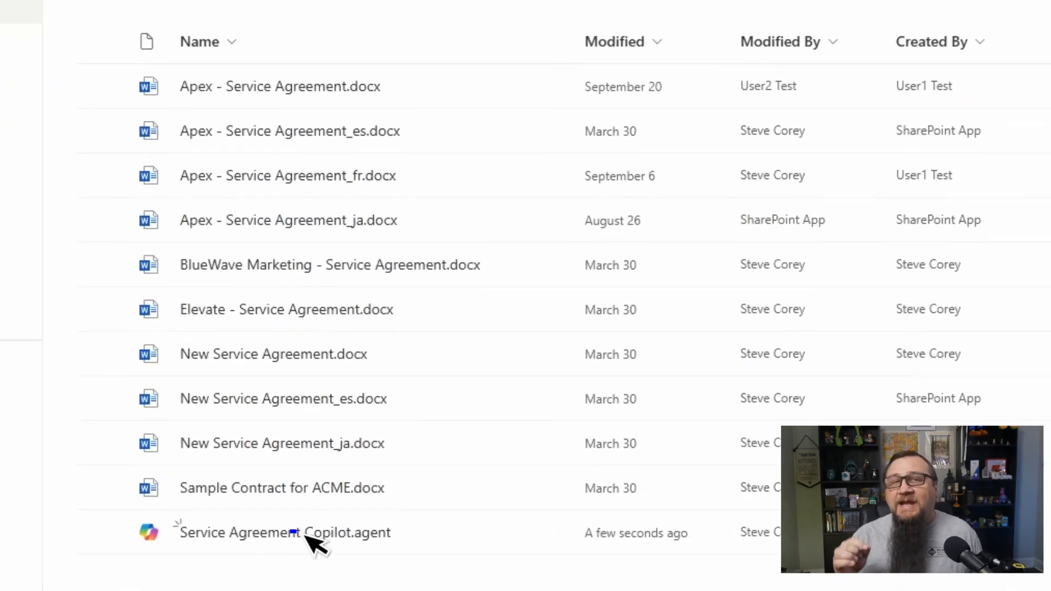
pyautogui.click(284, 532)
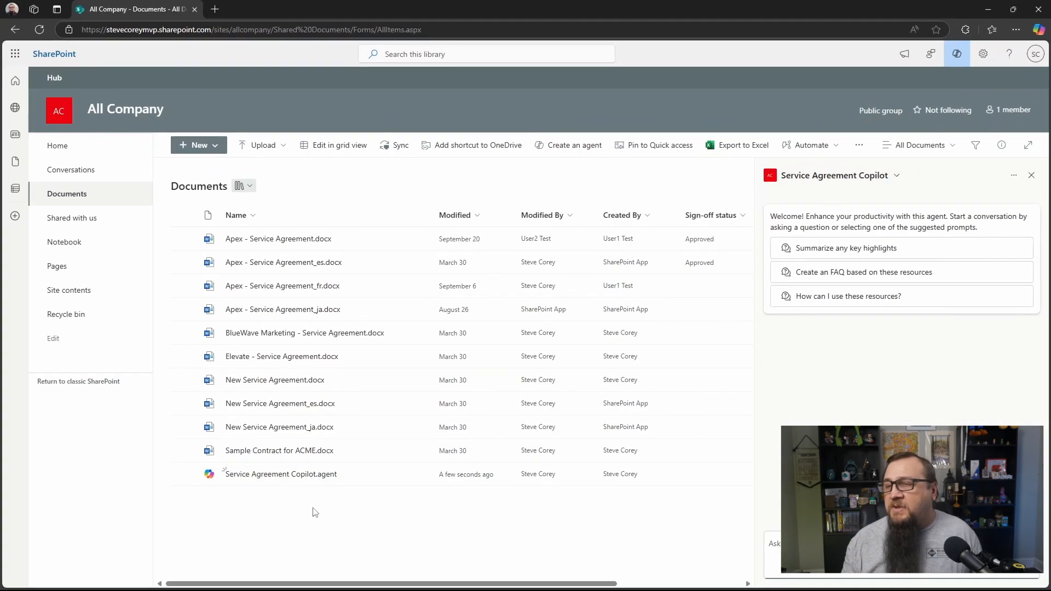
pyautogui.moveTo(831, 211)
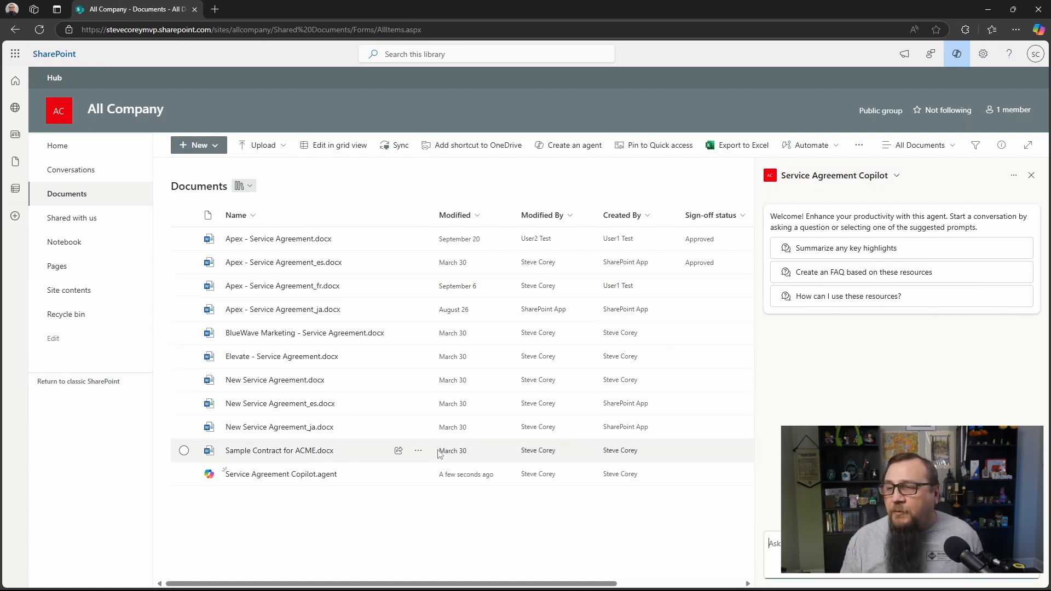
# Copy a sharing link to the Service Agreement Copilot.agent file via its actions menu.
pyautogui.click(418, 474)
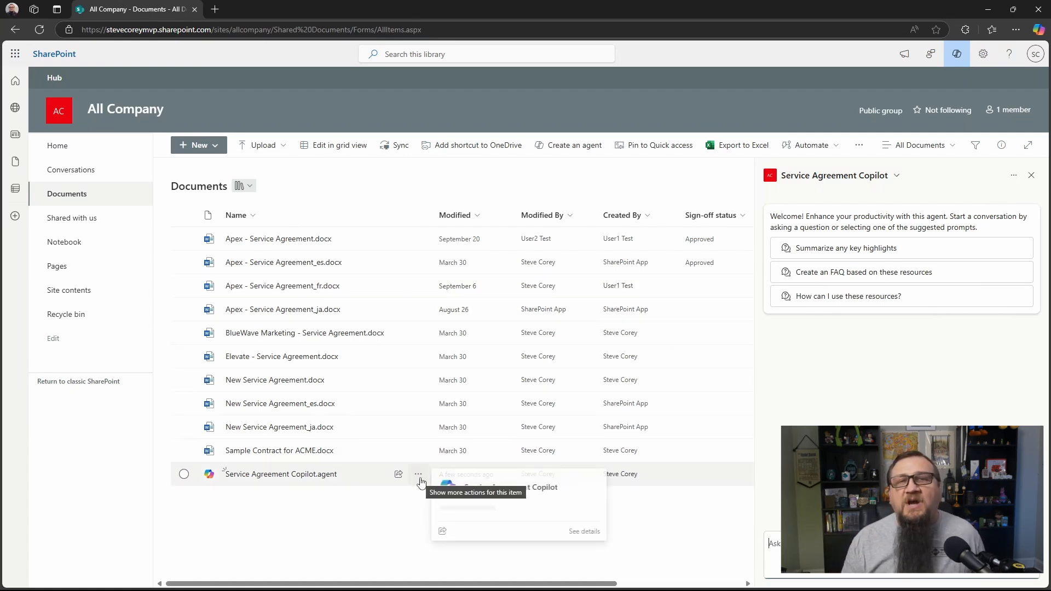
pyautogui.click(417, 474)
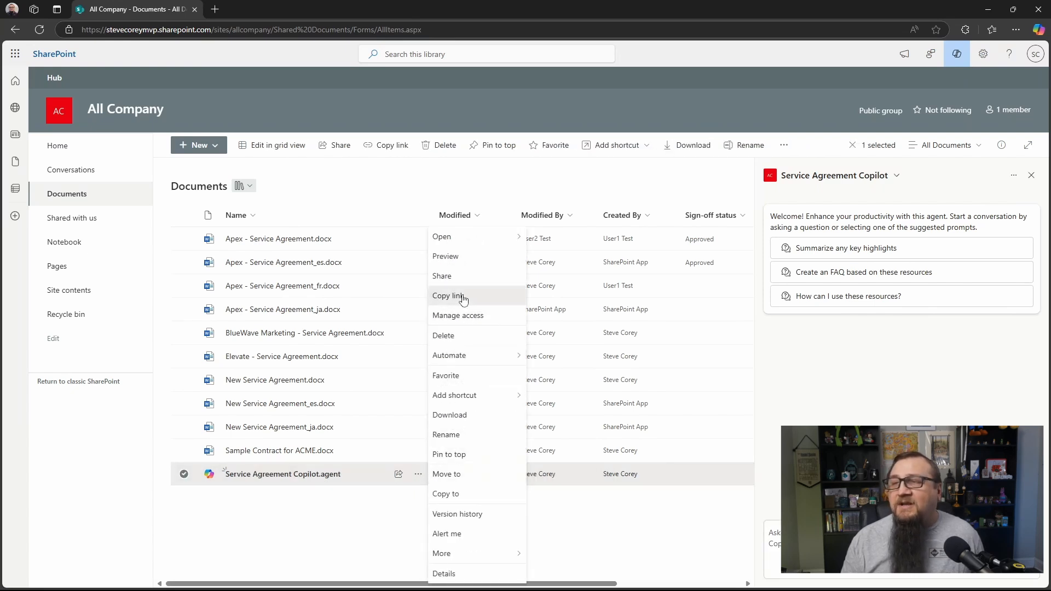
pyautogui.click(447, 296)
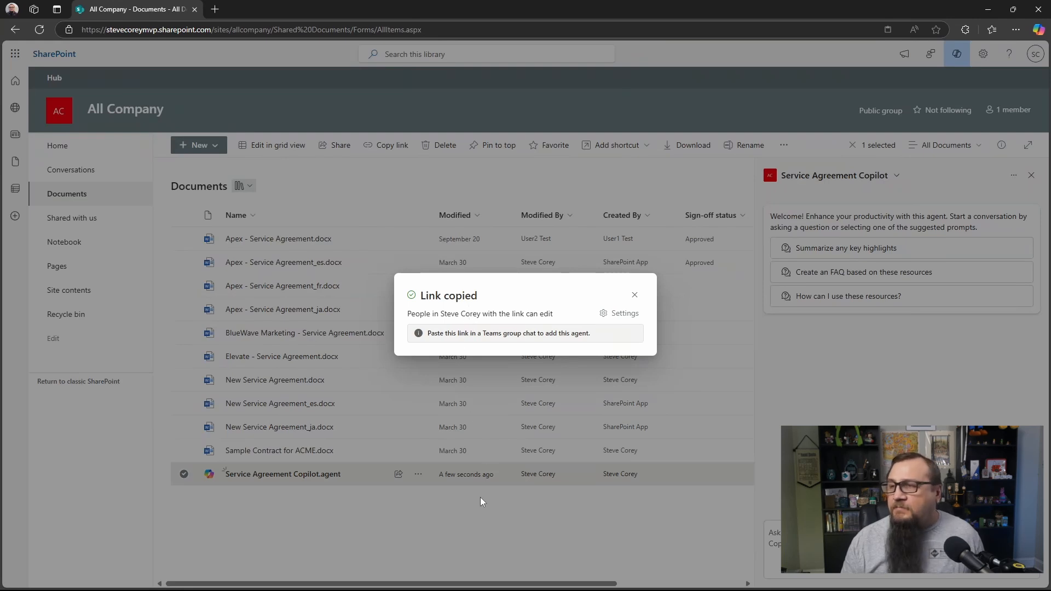
pyautogui.moveTo(634, 295)
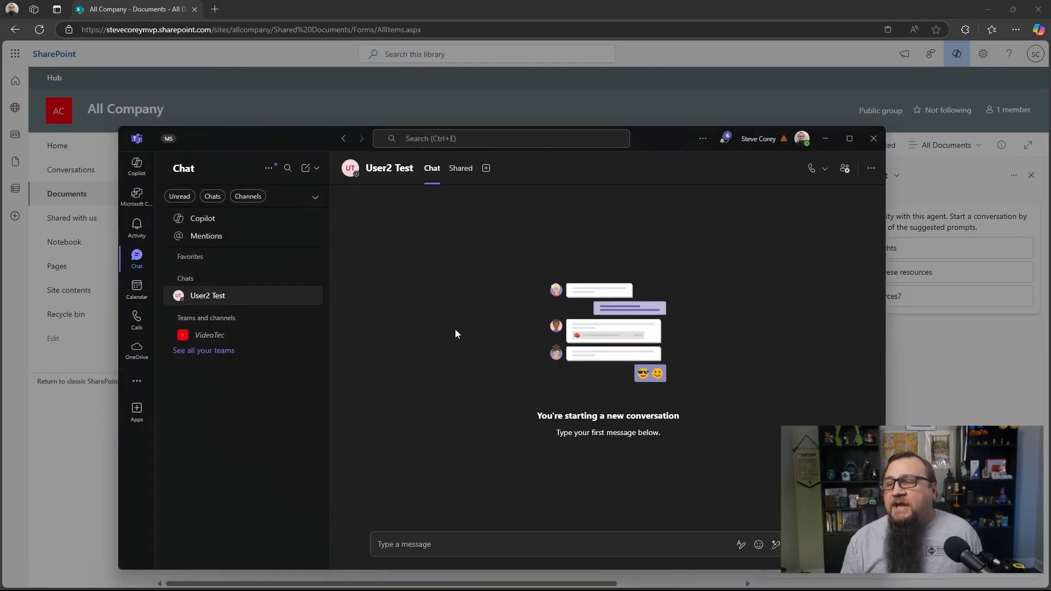
# Share the agent link in the User2 Test chat and add Service Agreement Copilot to it.
pyautogui.click(494, 544)
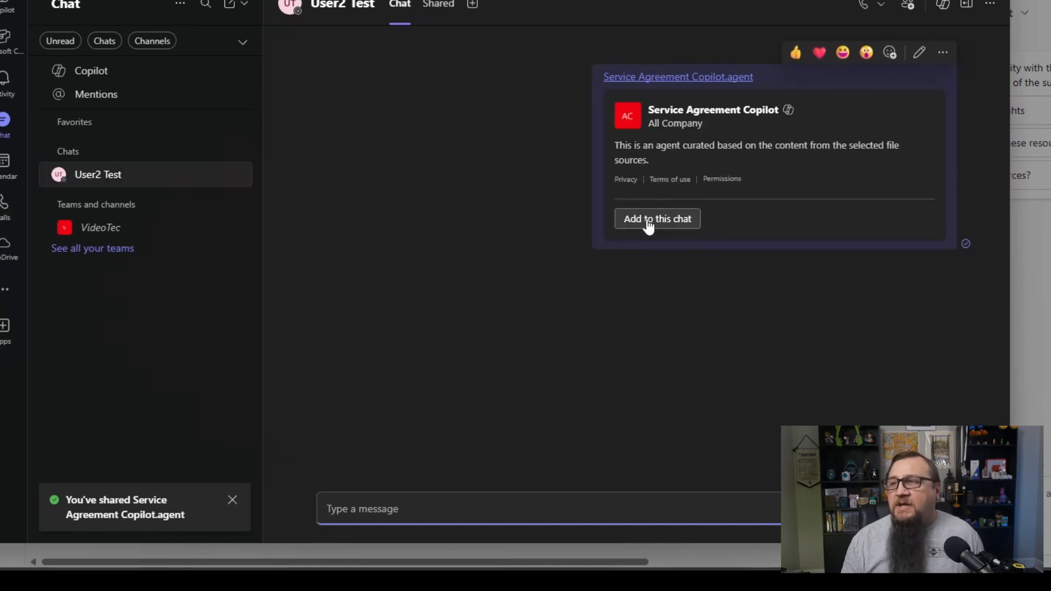
pyautogui.click(657, 219)
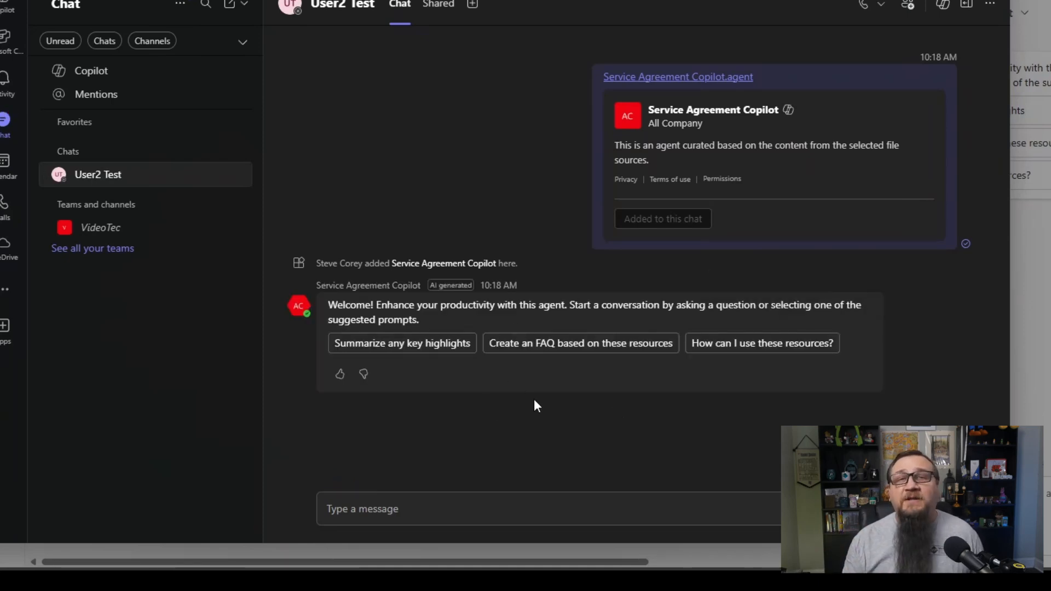
pyautogui.moveTo(449, 442)
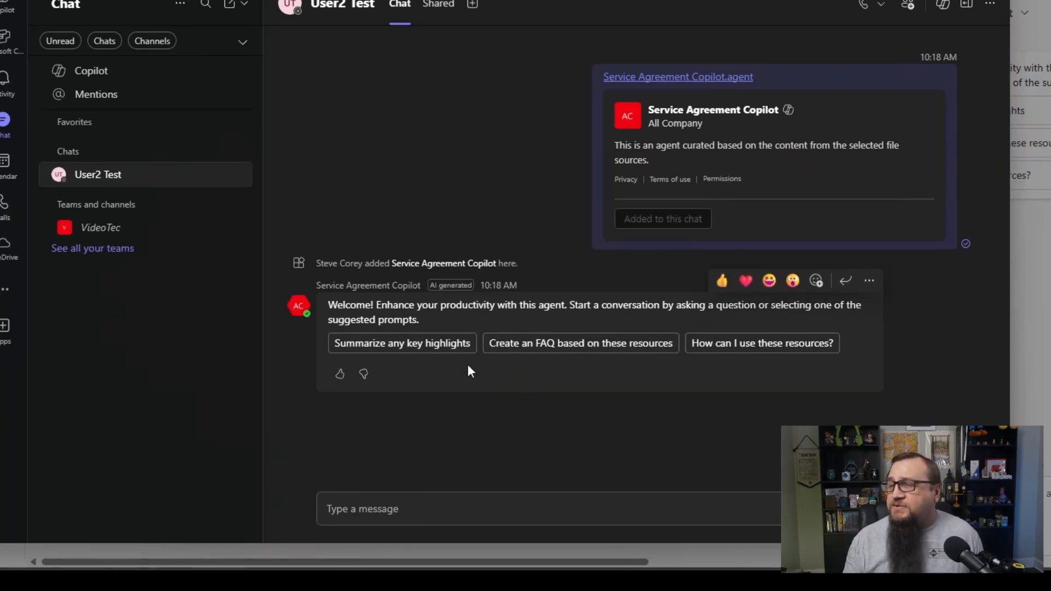
# Run the 'Create an FAQ based on these resources' prompt and review the confidentiality FAQ.
pyautogui.click(579, 344)
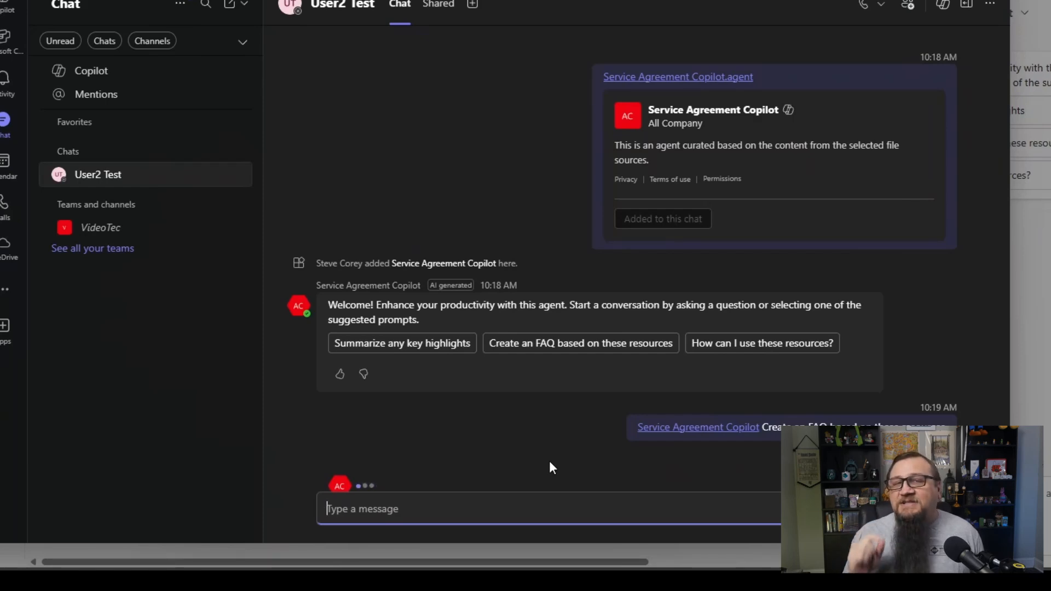
pyautogui.scroll(-3)
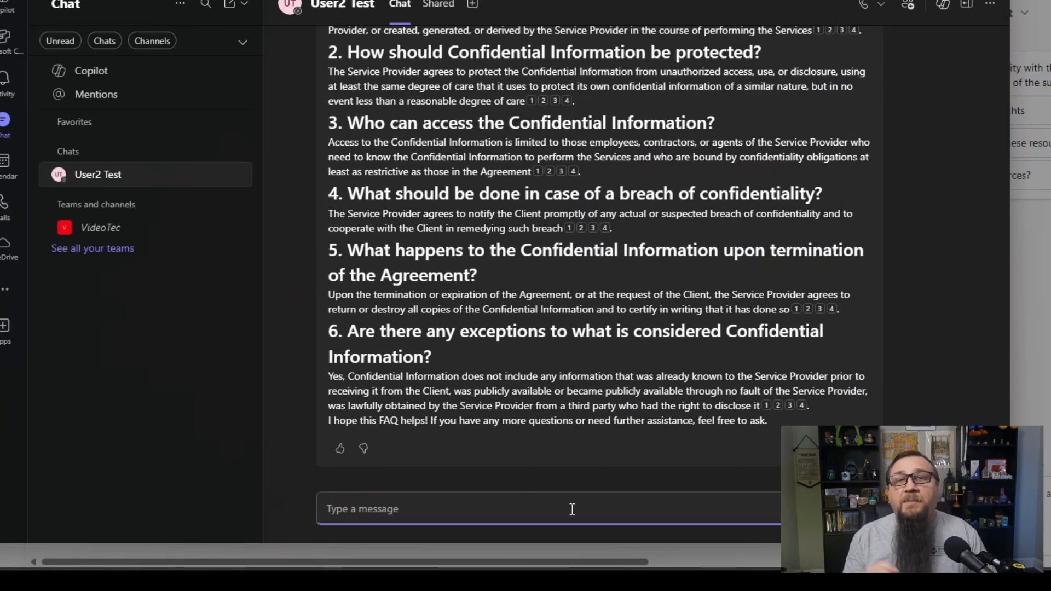
pyautogui.write('@')
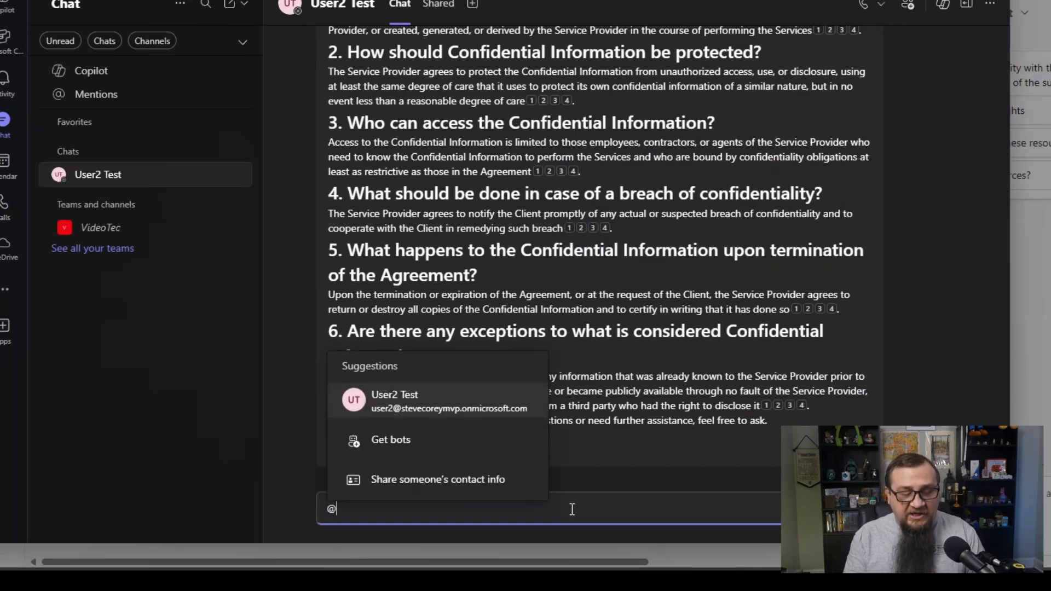
pyautogui.write('ser')
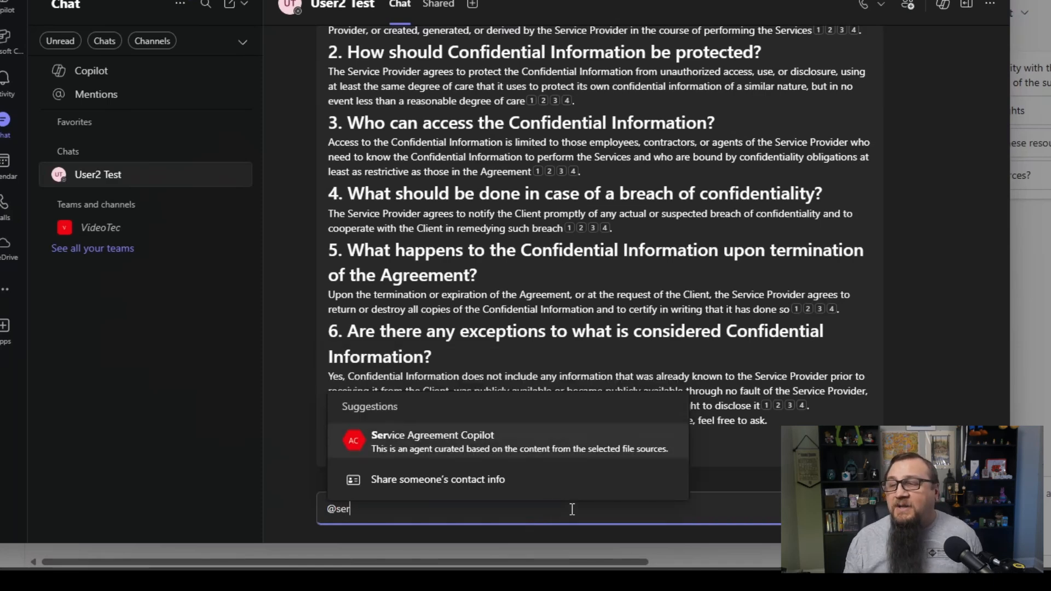
pyautogui.click(432, 440)
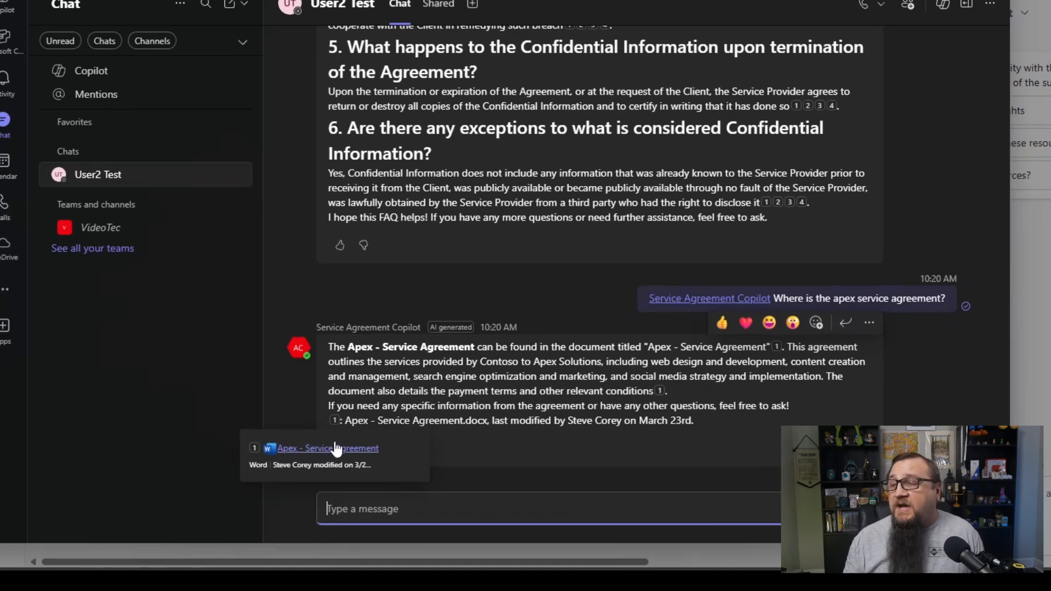
pyautogui.moveTo(778, 346)
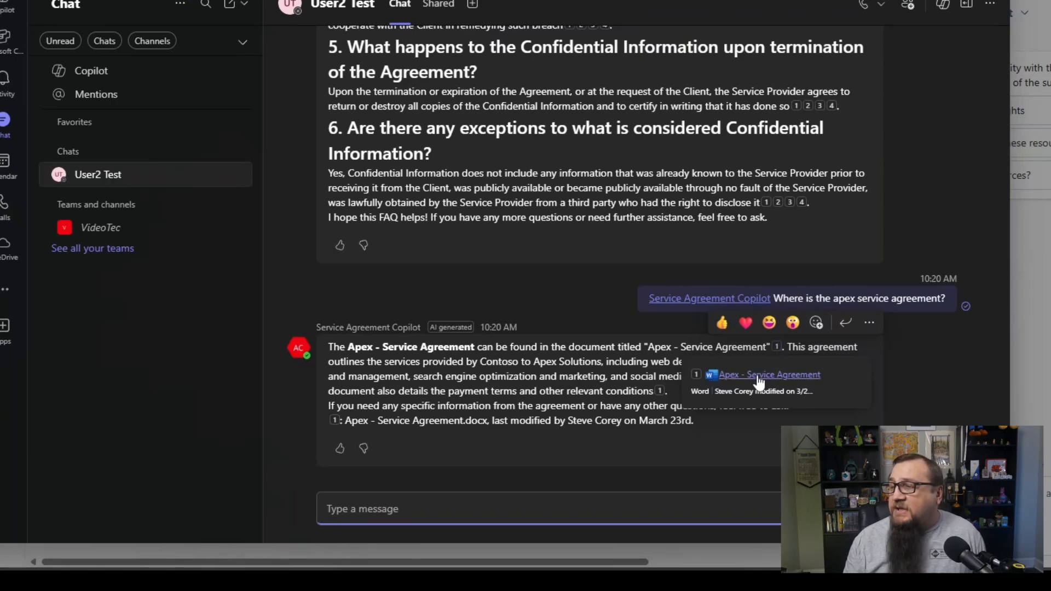
pyautogui.click(768, 375)
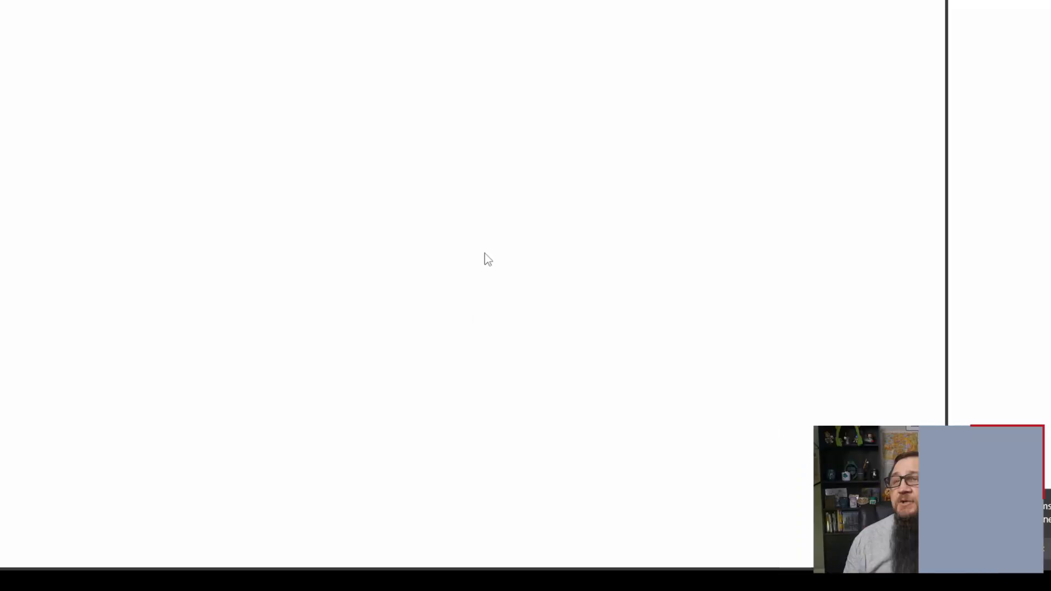